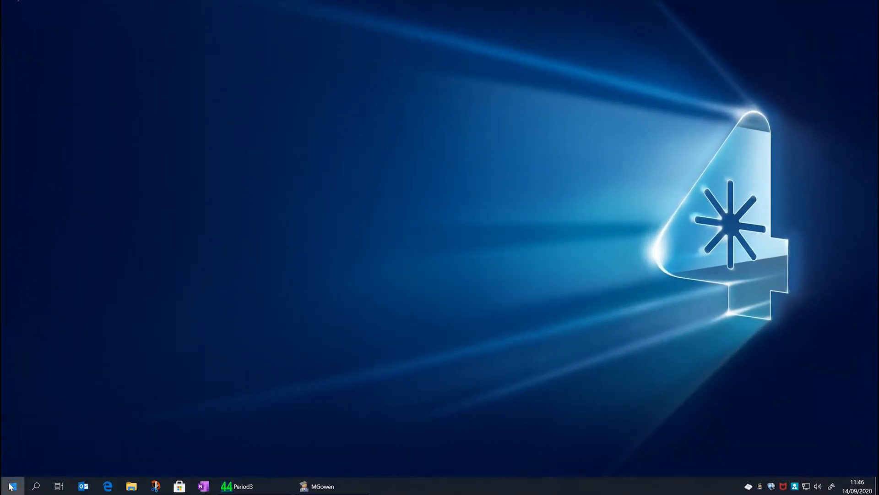
Search the Start menu so RM Tutor Console appears as the best match
{"action": "left_click", "coordinate": [10, 486]}
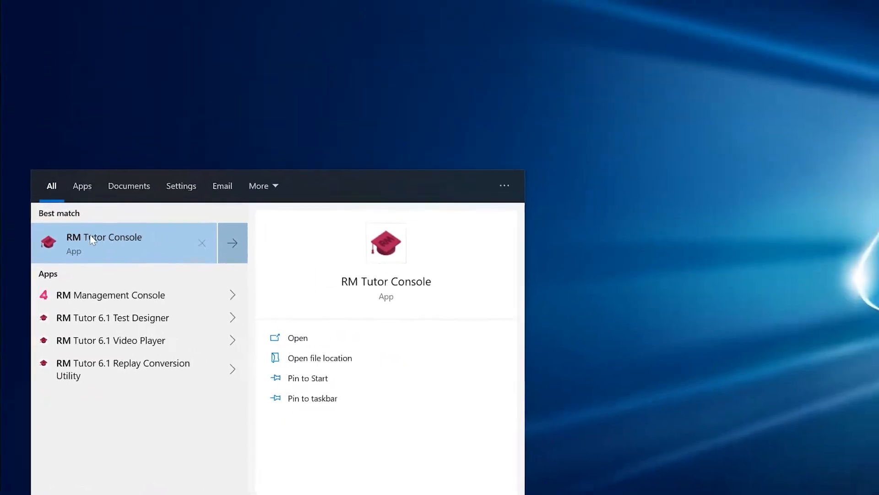
Launch the Tutor shortcut from the RMStaff (T:) network drive in File Explorer
{"action": "left_click", "coordinate": [321, 358]}
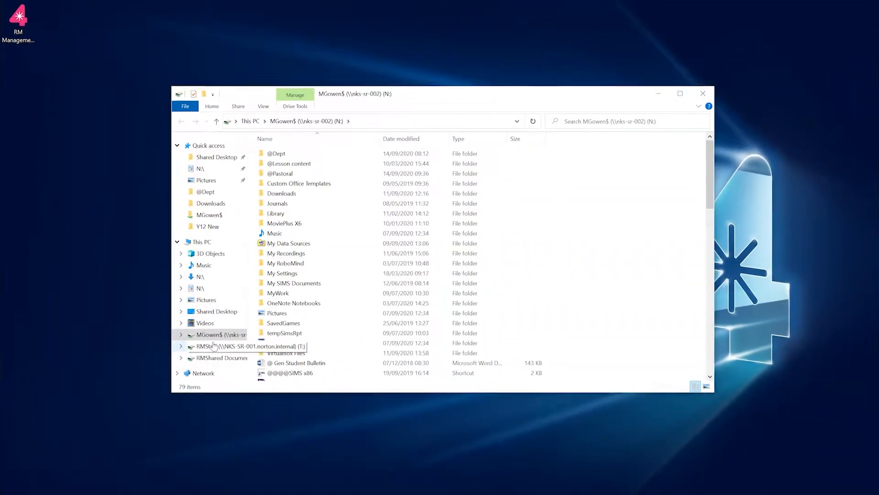
{"action": "left_click", "coordinate": [246, 347]}
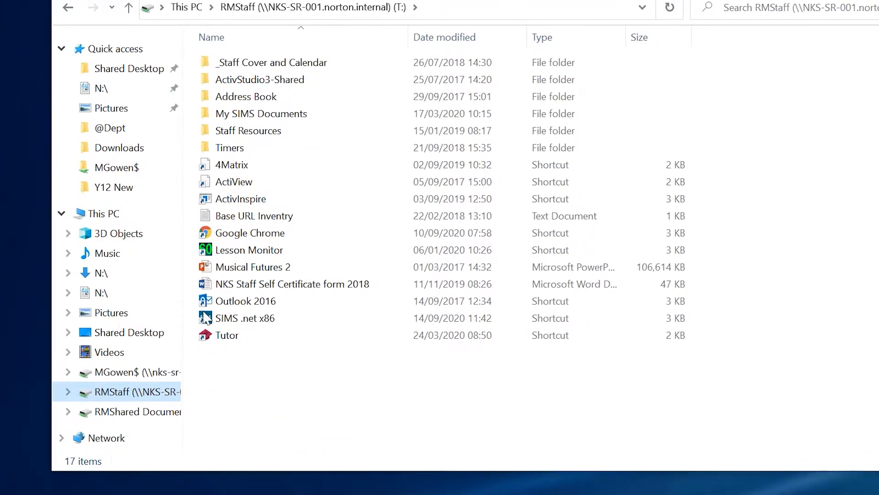
{"action": "mouse_move", "coordinate": [229, 335]}
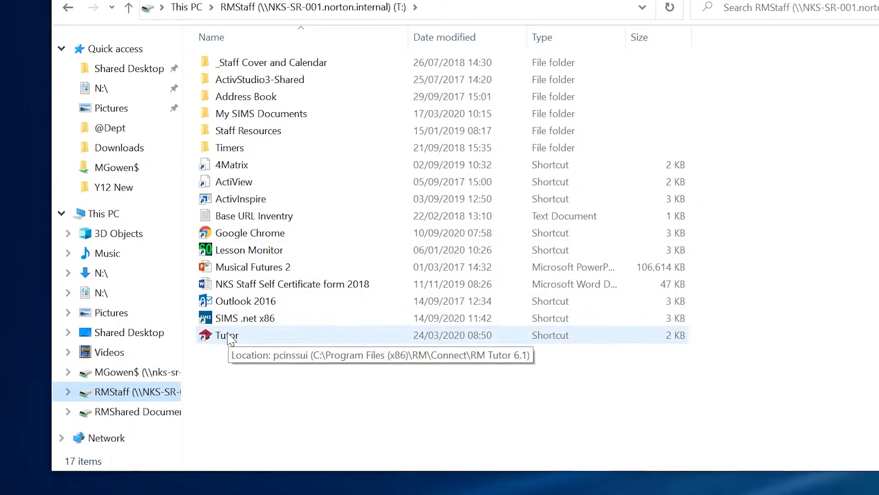
{"action": "double_click", "coordinate": [224, 335]}
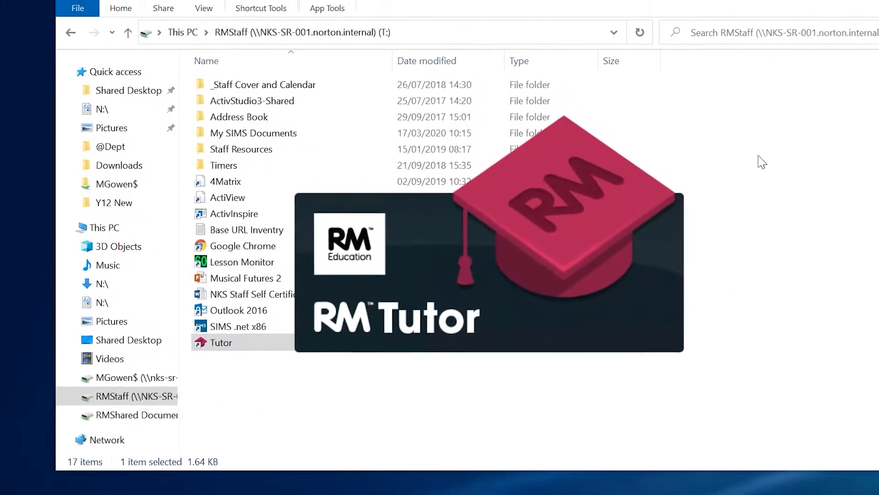
Connect the New Class to room G14, listing its 32 student machines
{"action": "double_click", "coordinate": [219, 342]}
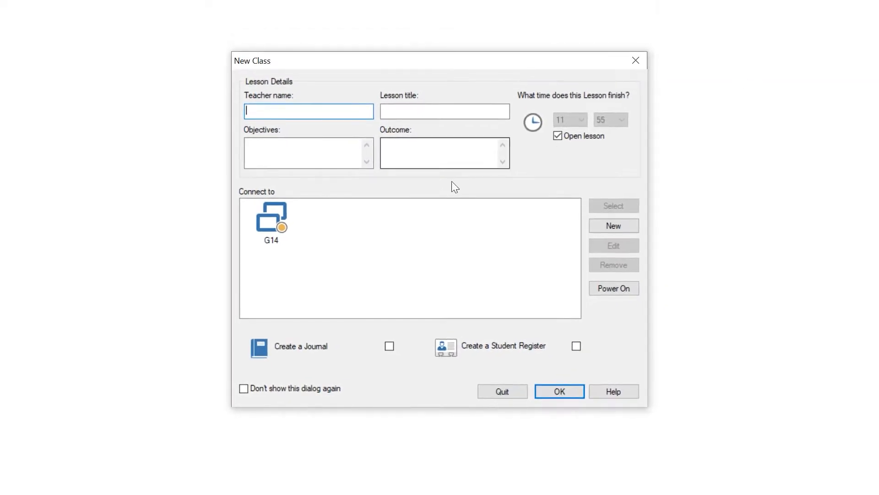
{"action": "left_click", "coordinate": [559, 391]}
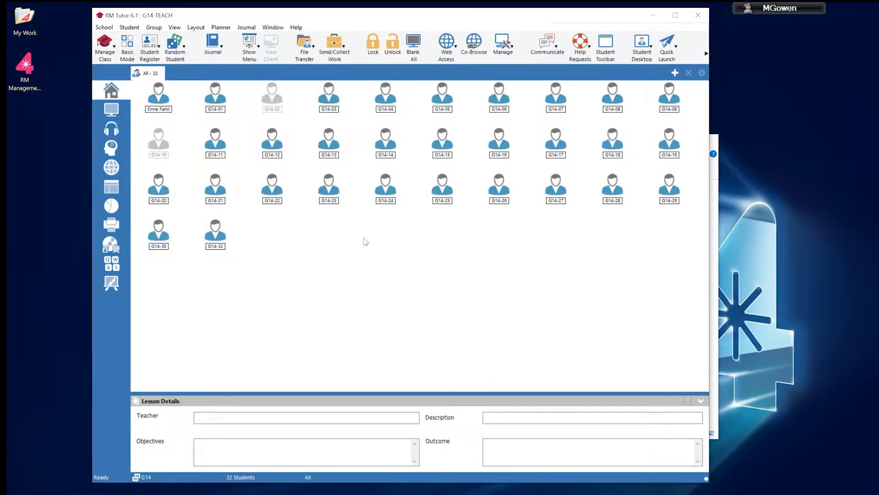
{"action": "mouse_move", "coordinate": [216, 144]}
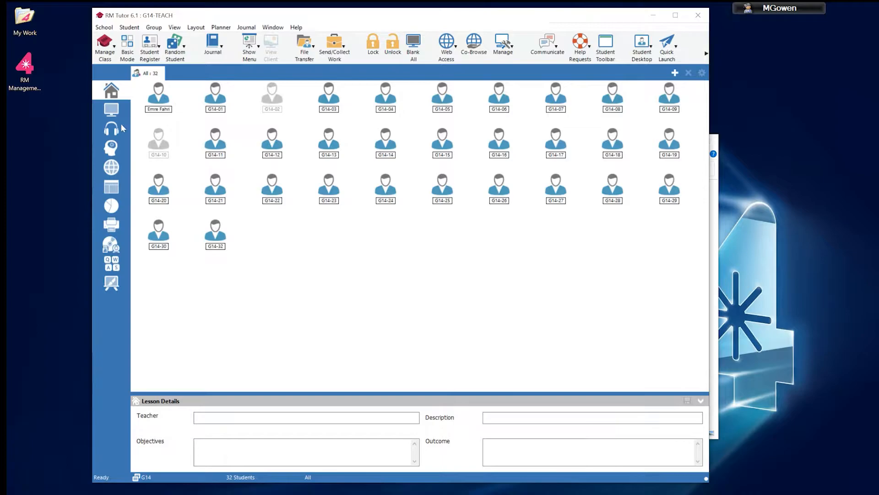
{"action": "mouse_move", "coordinate": [159, 115]}
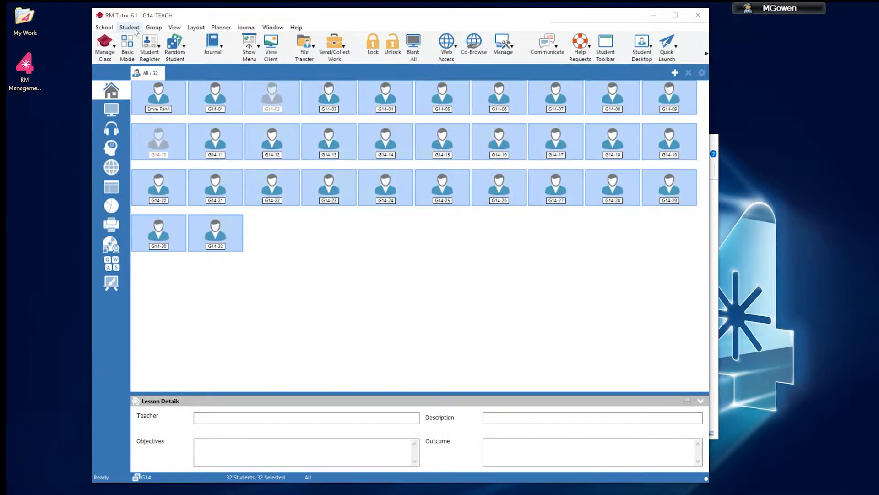
Power on all selected G14 machines via Student > Power Management > Power On
{"action": "left_click", "coordinate": [129, 27]}
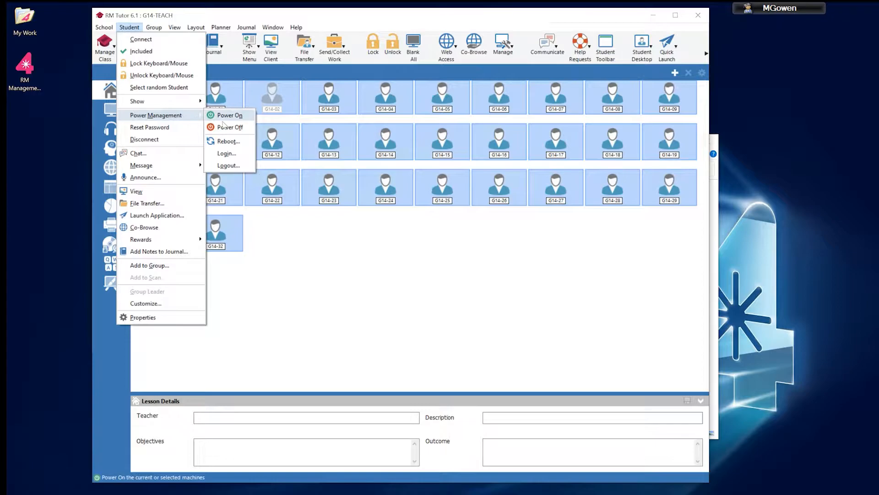
{"action": "mouse_move", "coordinate": [228, 141]}
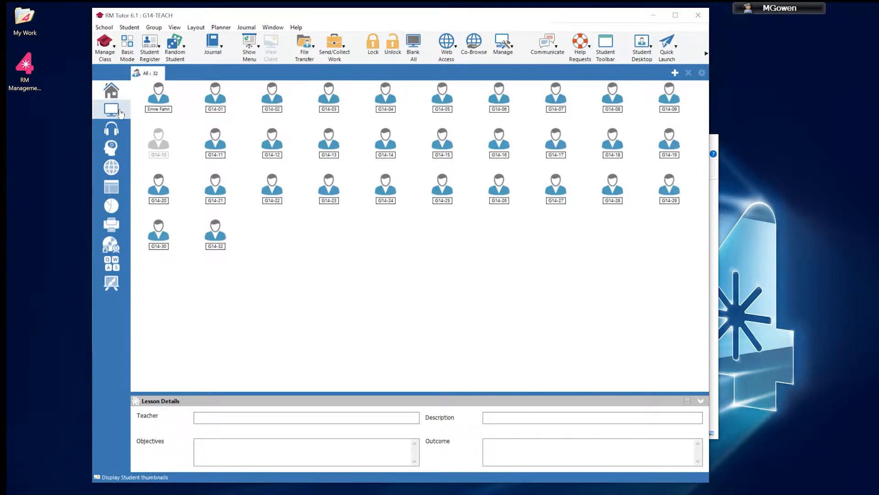
Show enlarged live thumbnails of the student screens and single out G14-07
{"action": "left_click", "coordinate": [111, 109]}
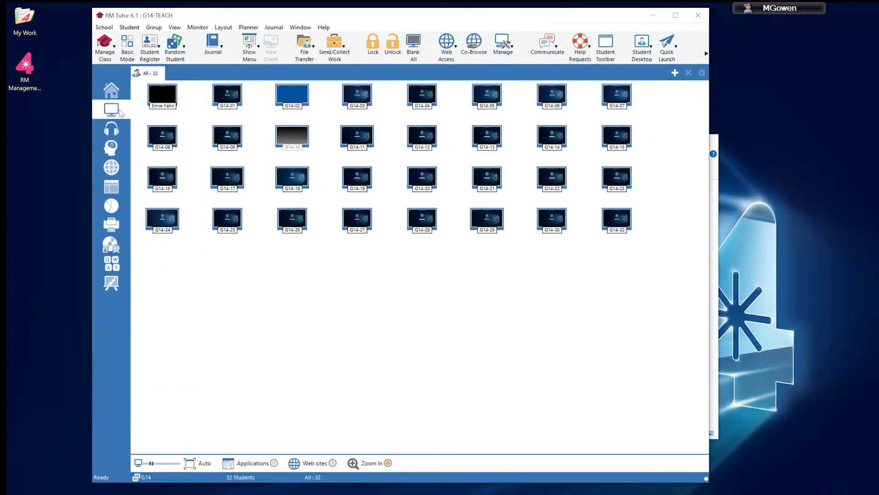
{"action": "mouse_move", "coordinate": [192, 147]}
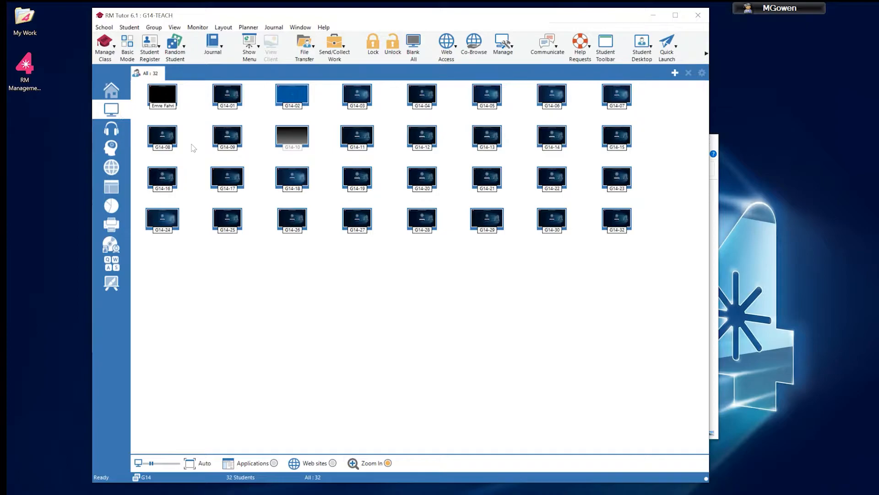
{"action": "mouse_move", "coordinate": [365, 267]}
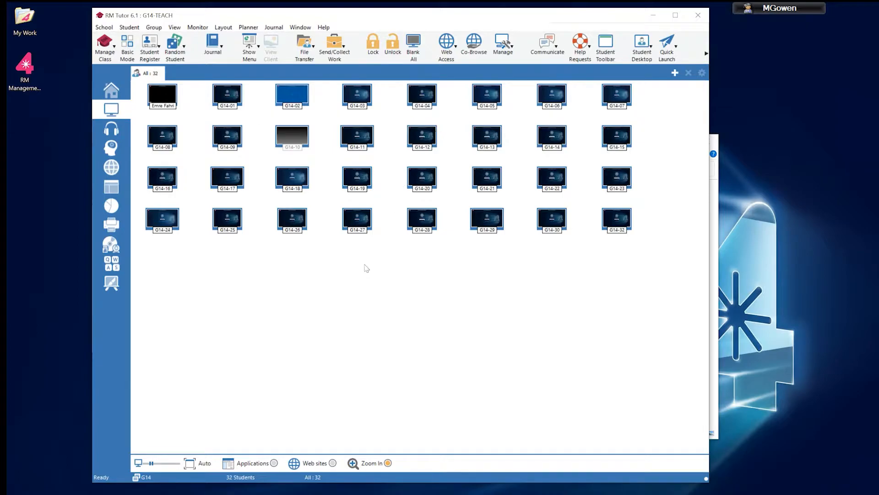
{"action": "mouse_move", "coordinate": [198, 459]}
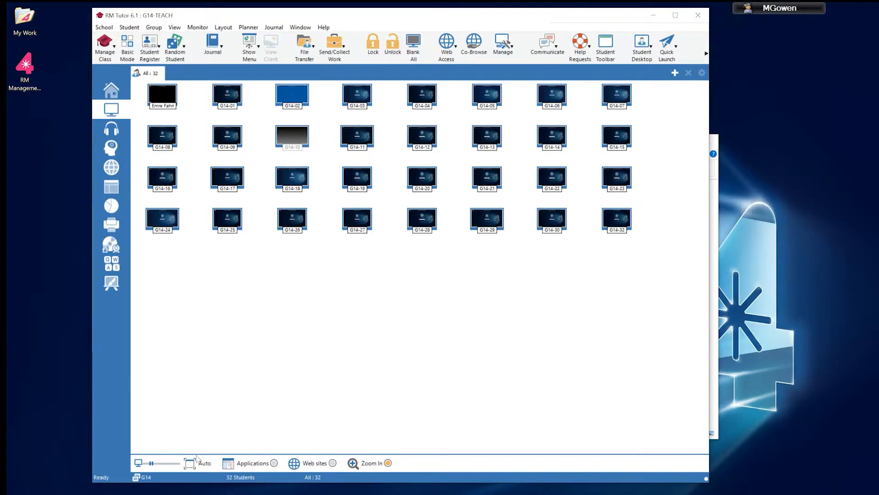
{"action": "left_click", "coordinate": [200, 463]}
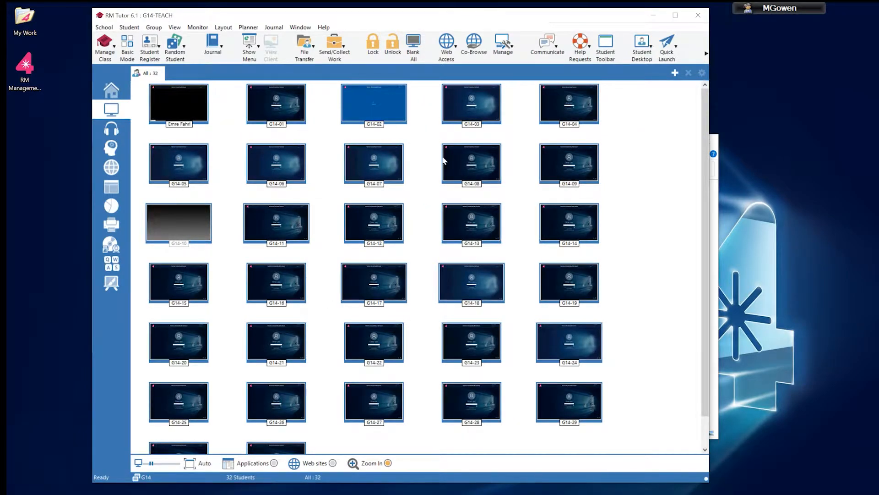
{"action": "mouse_move", "coordinate": [374, 163]}
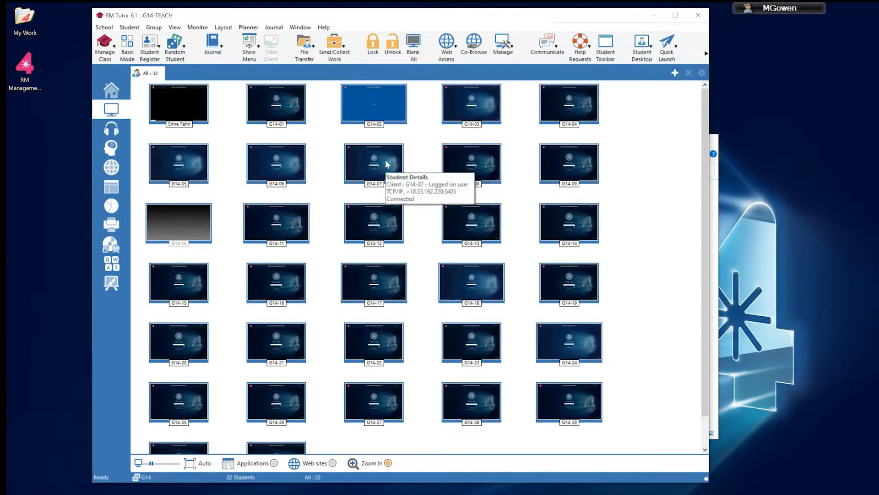
{"action": "left_click", "coordinate": [374, 163]}
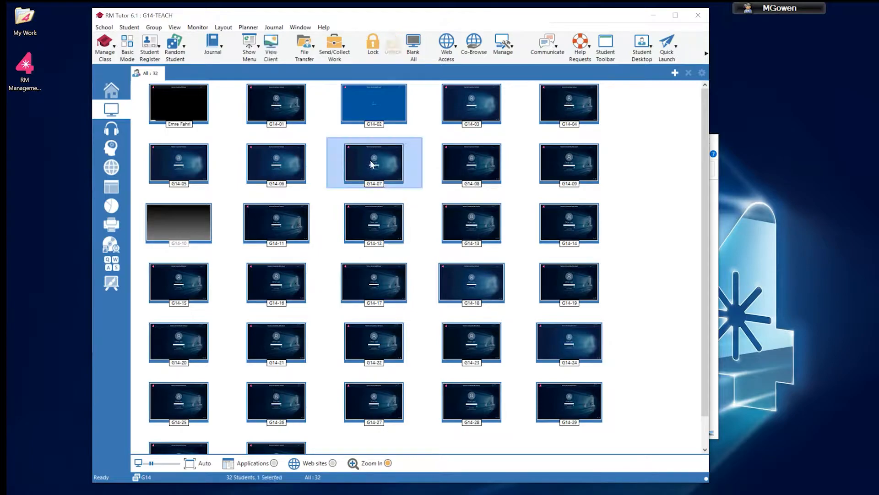
{"action": "mouse_move", "coordinate": [373, 163]}
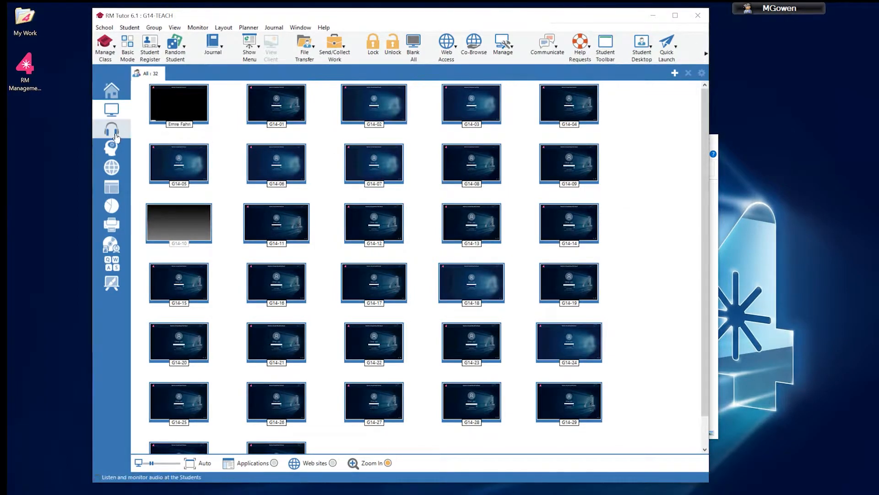
Add youtube.com to the Restricted Websites list in Web Access
{"action": "left_click", "coordinate": [111, 167]}
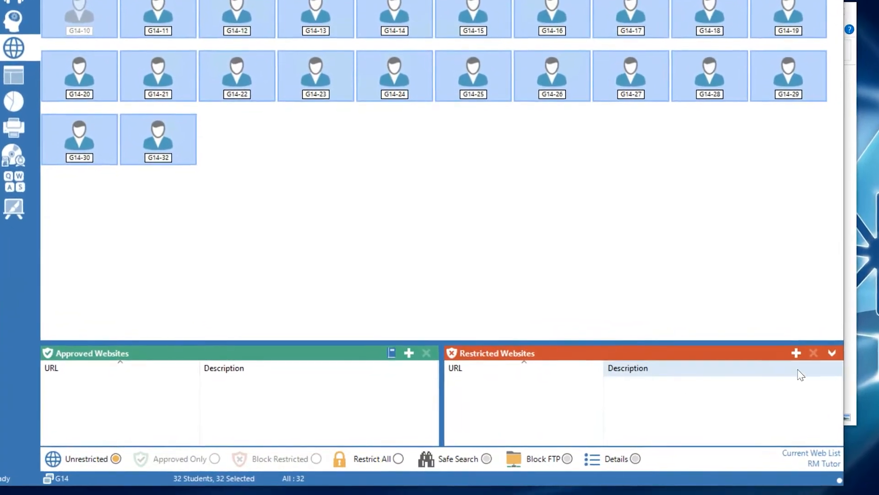
{"action": "left_click", "coordinate": [408, 353]}
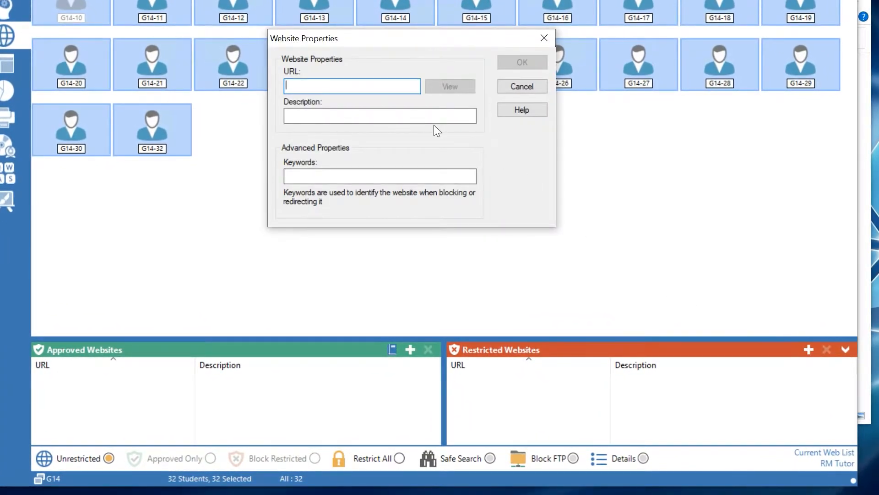
{"action": "type", "text": "youtube.co"}
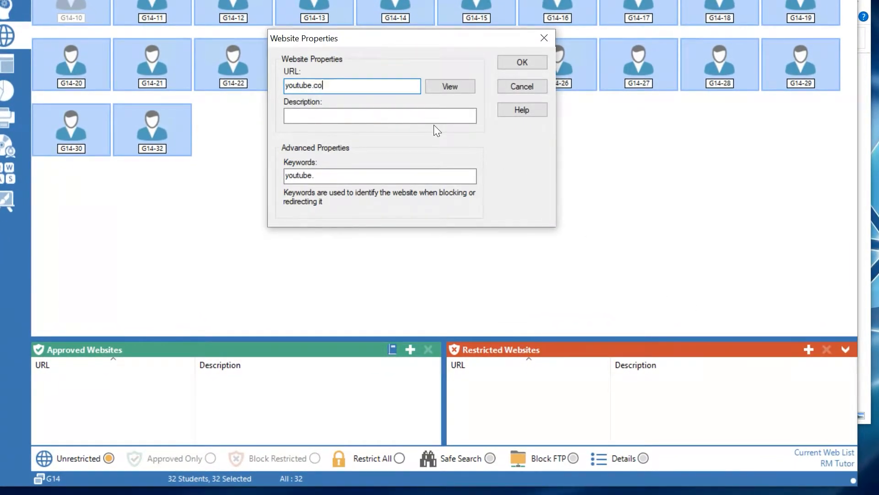
{"action": "left_click", "coordinate": [521, 61]}
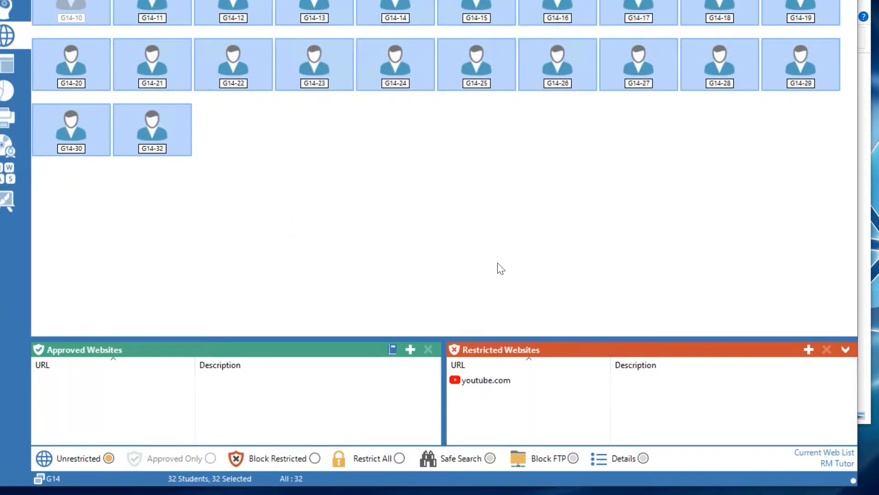
Block restricted websites for all 32 students and return to the screen thumbnails
{"action": "left_click", "coordinate": [314, 458]}
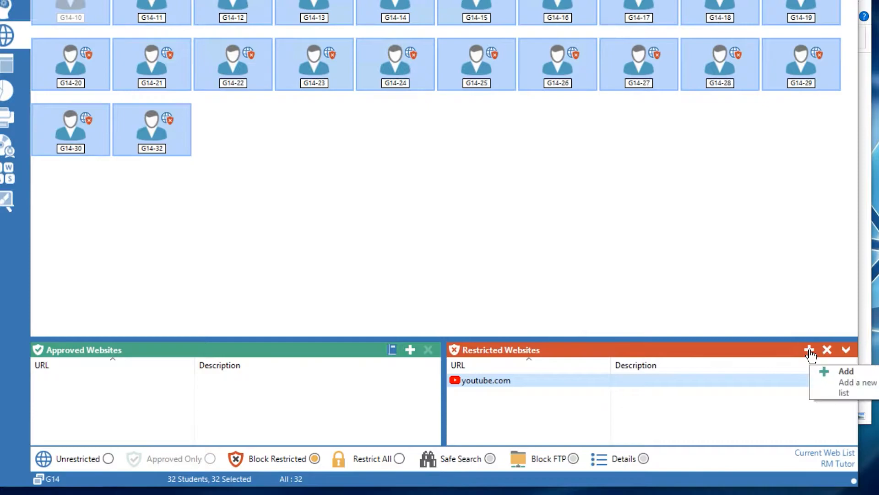
{"action": "mouse_move", "coordinate": [812, 355]}
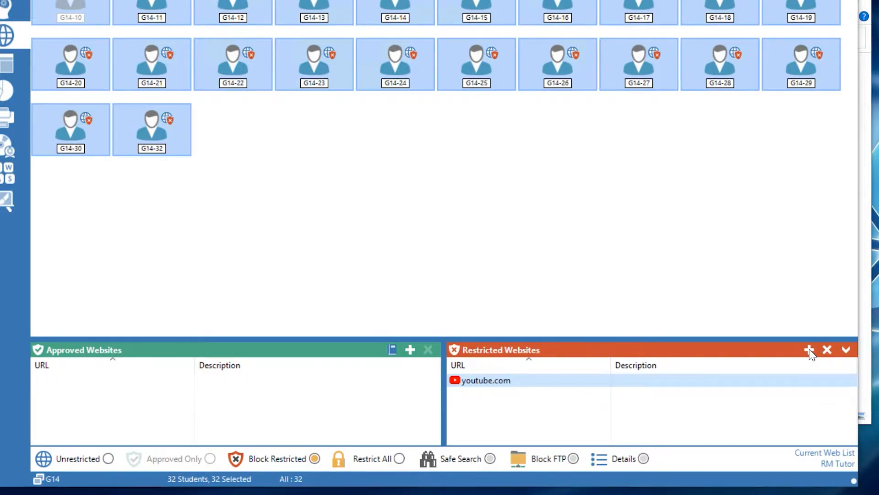
{"action": "left_click", "coordinate": [809, 349]}
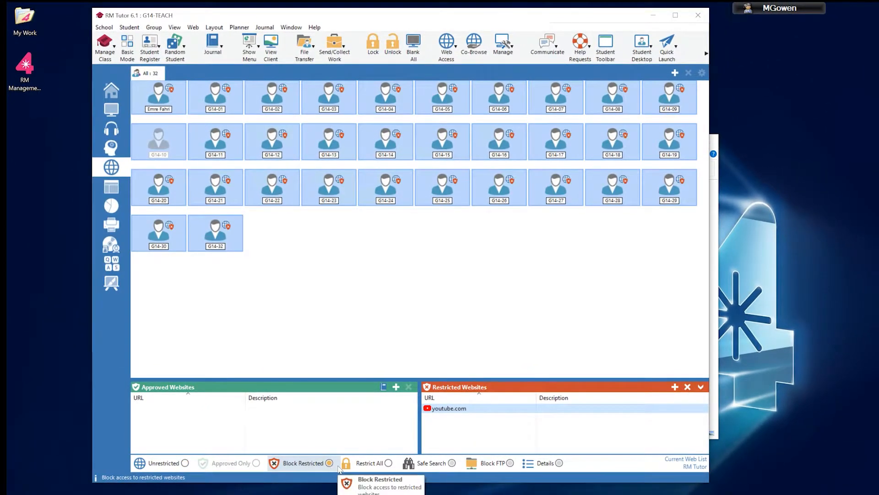
{"action": "left_click", "coordinate": [111, 109]}
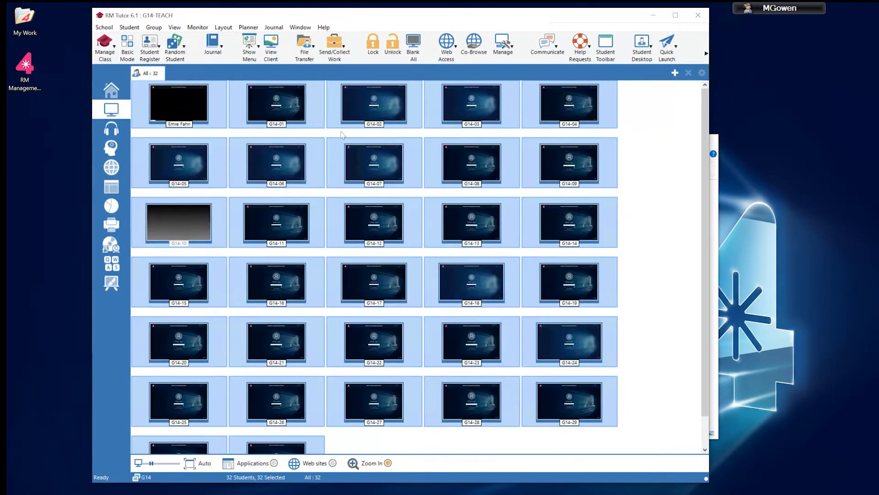
{"action": "mouse_move", "coordinate": [280, 105]}
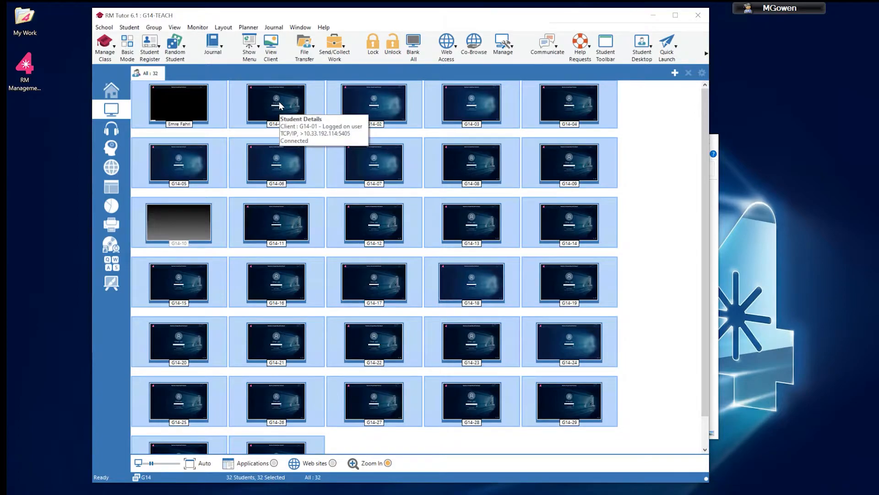
{"action": "double_click", "coordinate": [276, 103]}
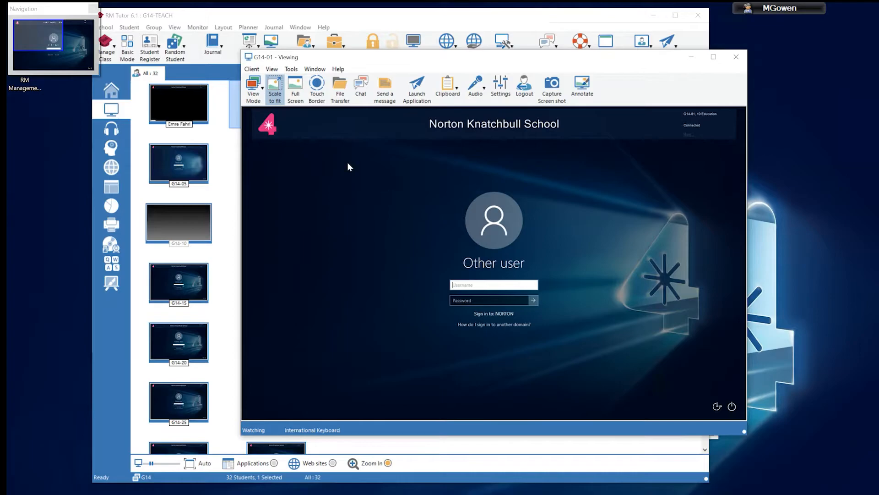
{"action": "left_click", "coordinate": [252, 89]}
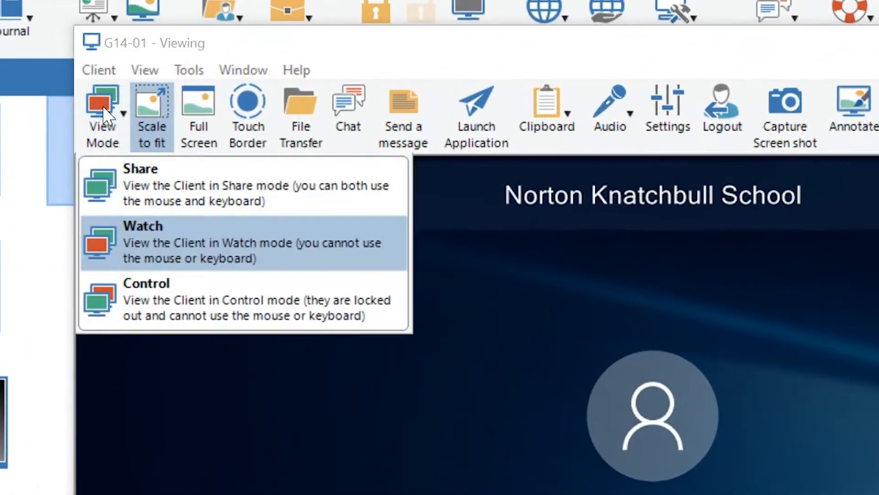
{"action": "mouse_move", "coordinate": [172, 311]}
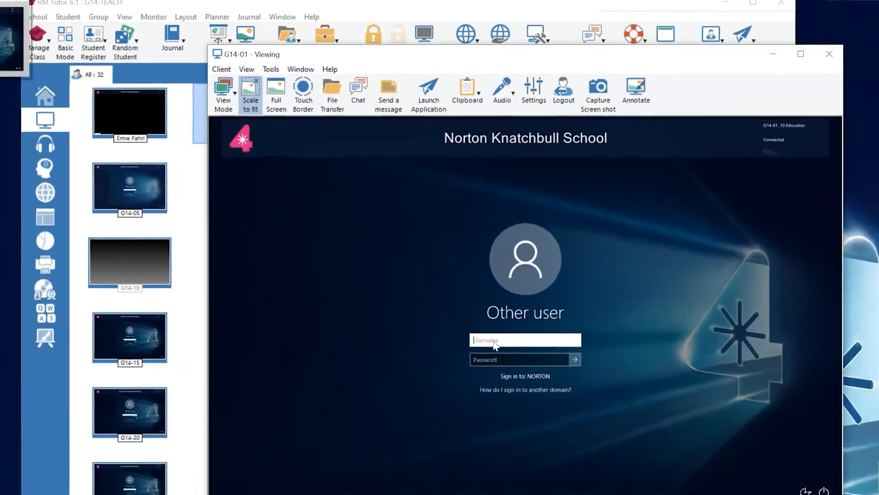
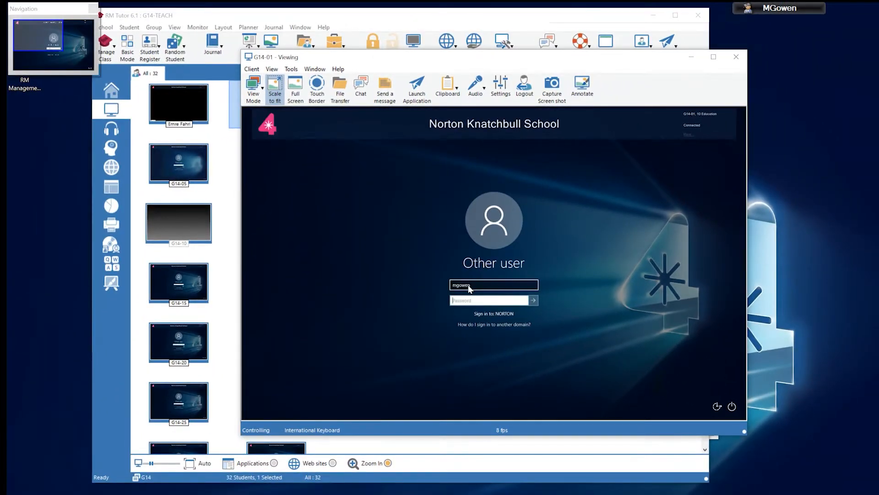
{"action": "type", "text": "password"}
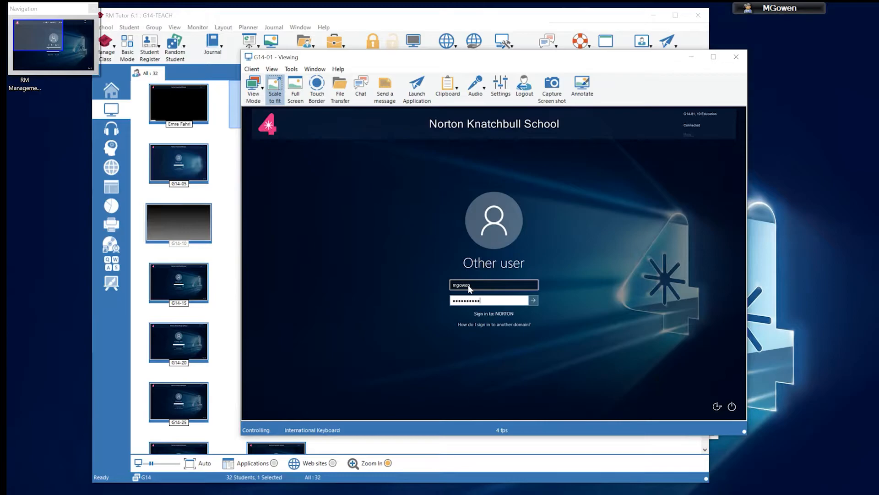
{"action": "left_click", "coordinate": [736, 57]}
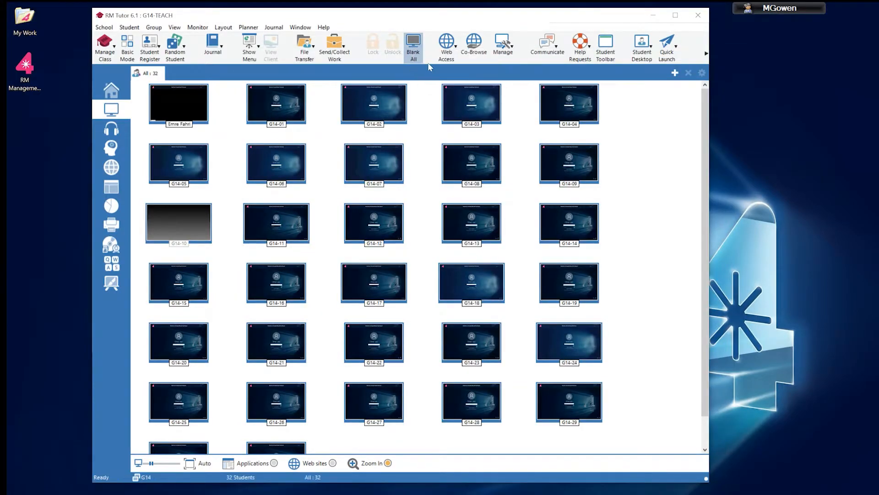
Blank every student screen, then restore them
{"action": "left_click", "coordinate": [413, 46]}
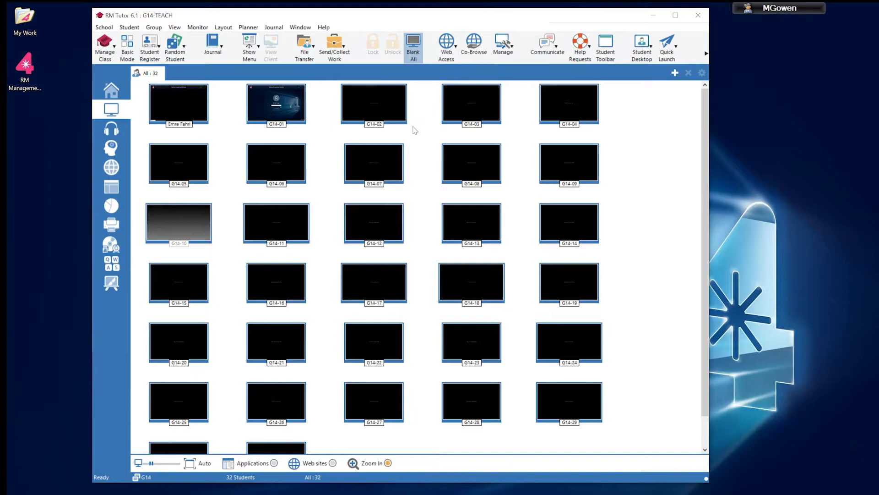
{"action": "left_click", "coordinate": [413, 46]}
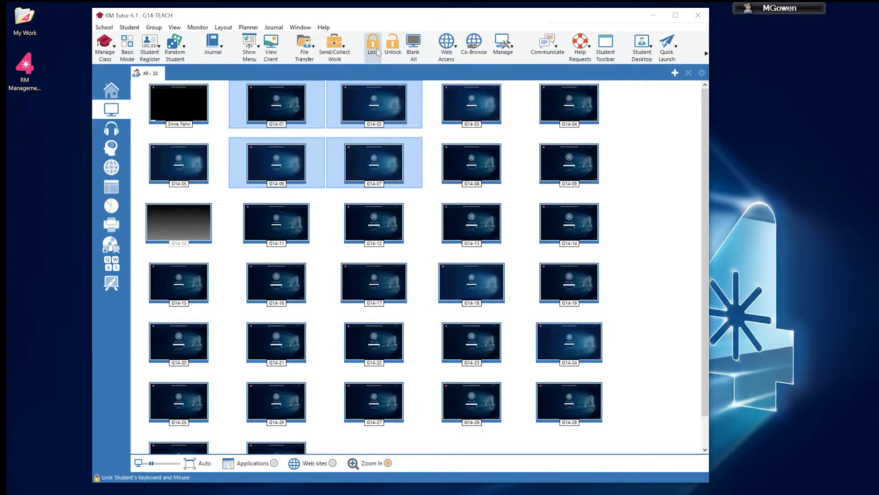
Lock G14-01, G14-02, G14-06 and G14-07, then unlock them
{"action": "left_click", "coordinate": [373, 45]}
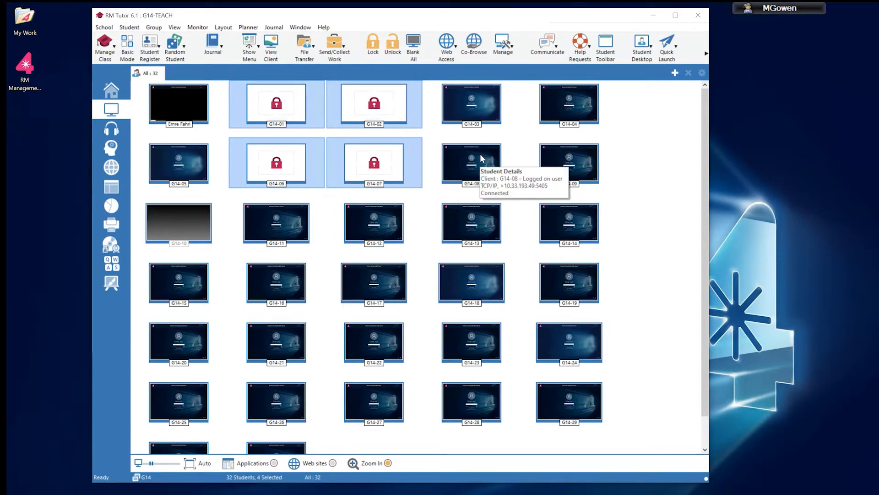
{"action": "mouse_move", "coordinate": [401, 101]}
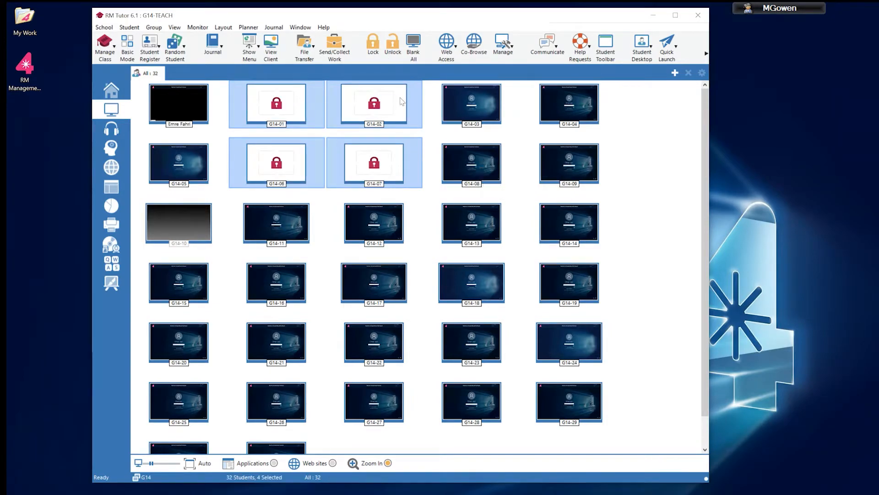
{"action": "left_click", "coordinate": [392, 45]}
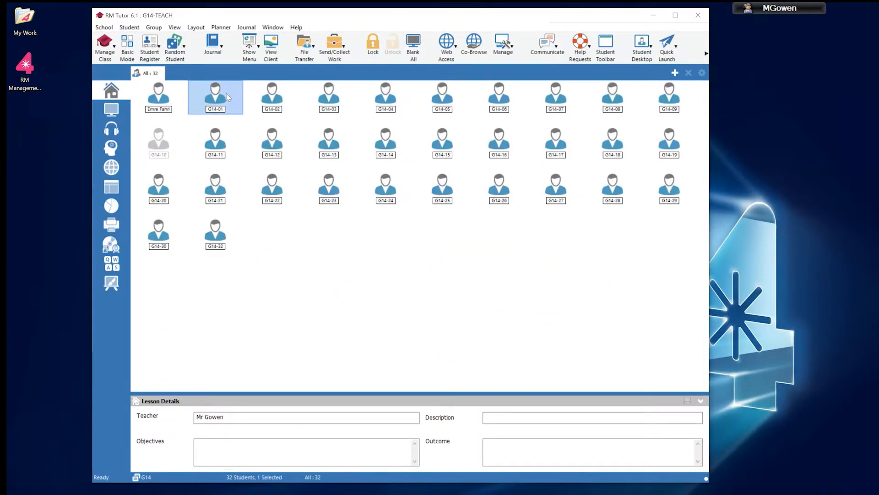
{"action": "mouse_move", "coordinate": [271, 95]}
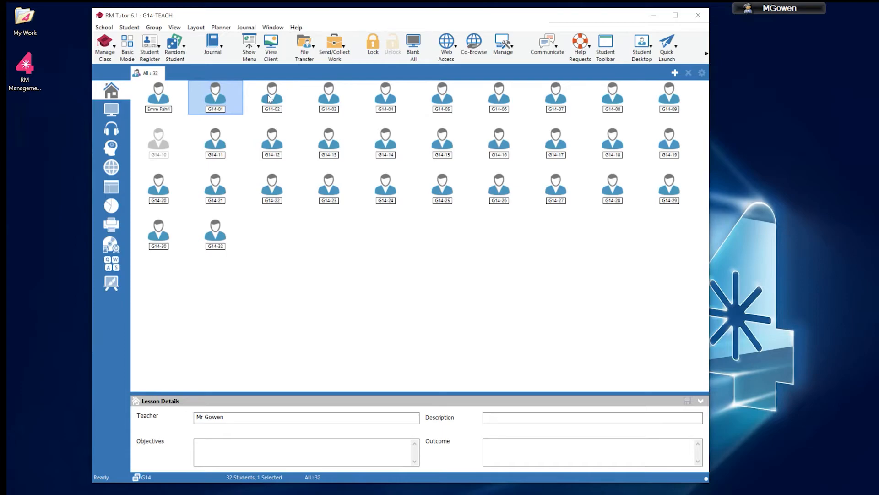
Ctrl-select G14-02, G14-12, G14-11 and G14-22 alongside G14-01 in the Home view
{"action": "left_click", "coordinate": [272, 96]}
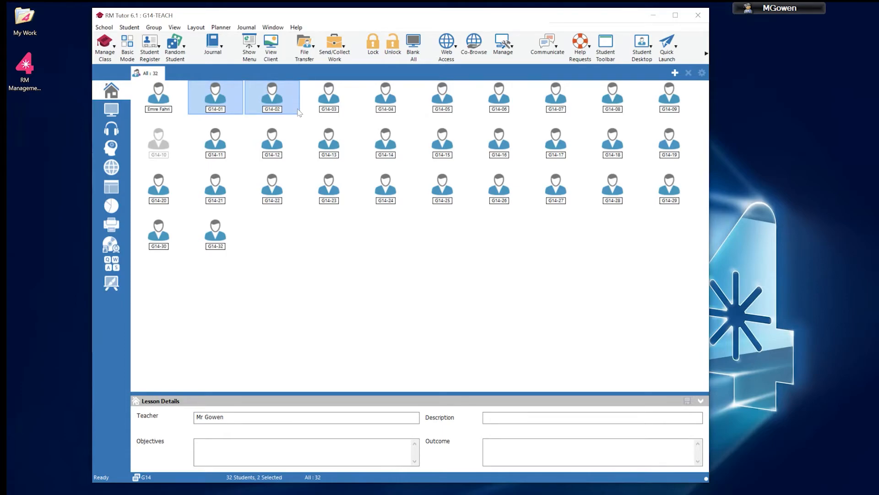
{"action": "mouse_move", "coordinate": [270, 136]}
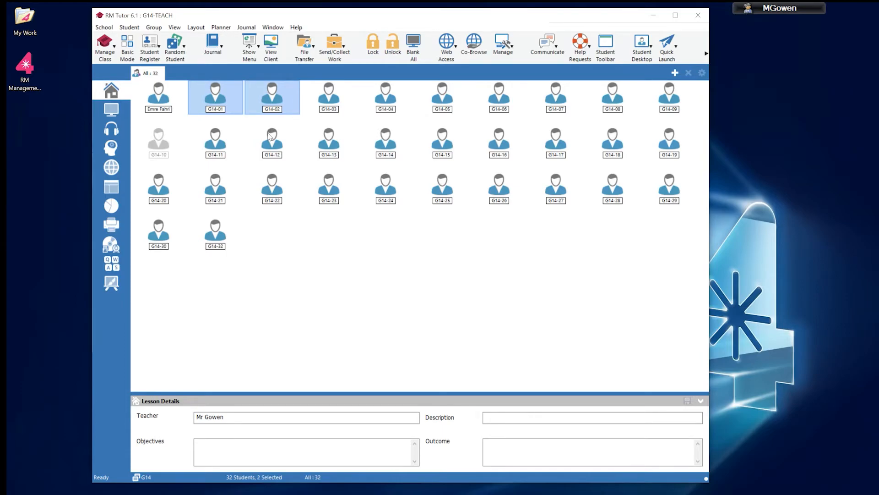
{"action": "left_click", "coordinate": [272, 140]}
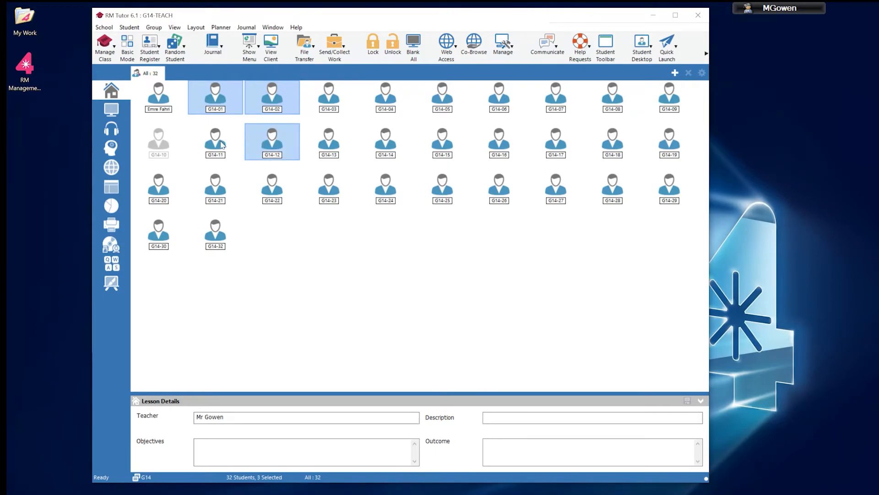
{"action": "left_click", "coordinate": [214, 141]}
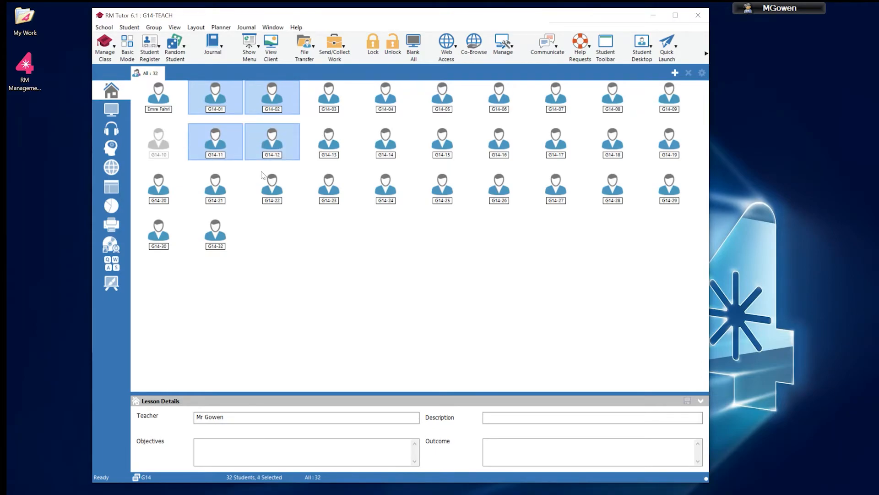
{"action": "left_click", "coordinate": [273, 187]}
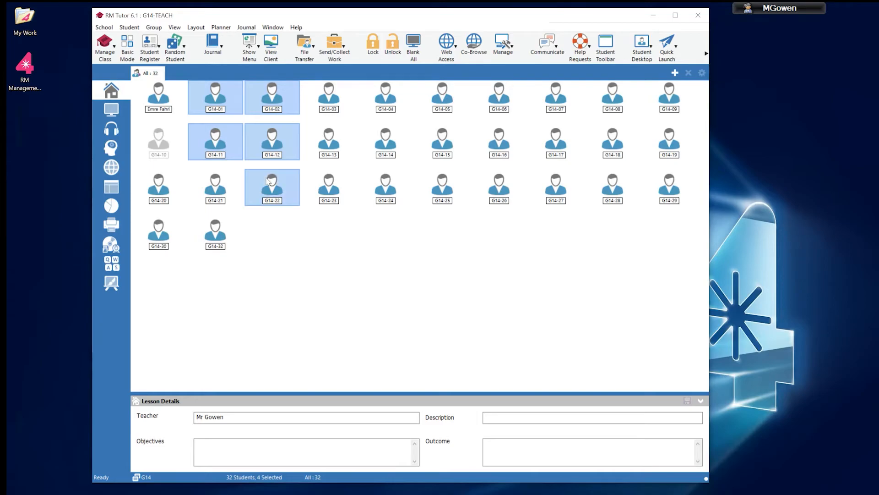
{"action": "left_click", "coordinate": [272, 96]}
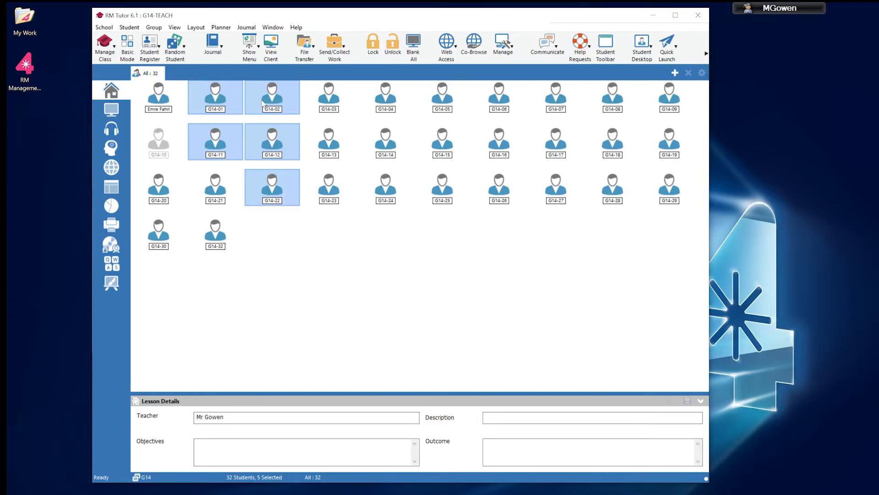
{"action": "mouse_move", "coordinate": [360, 77]}
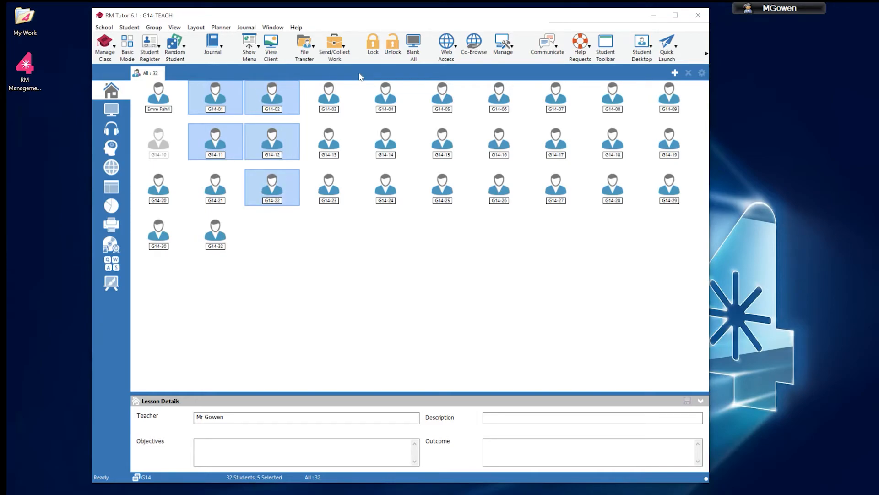
{"action": "mouse_move", "coordinate": [446, 45]}
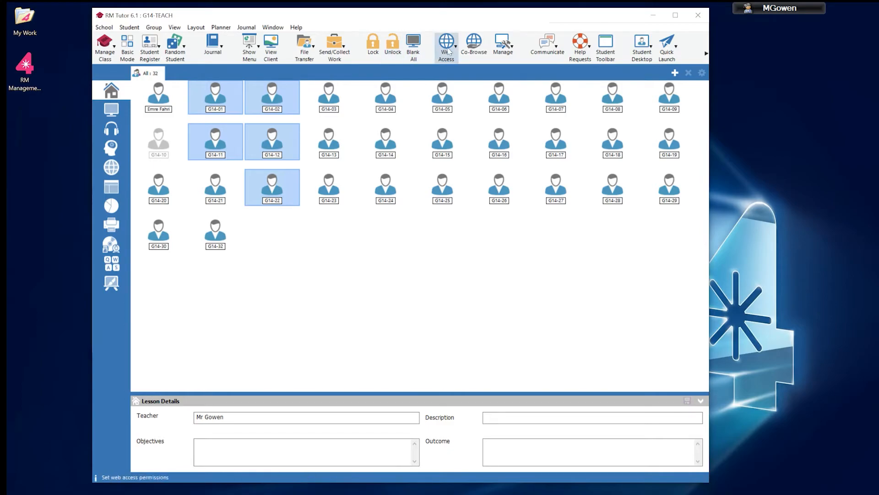
{"action": "mouse_move", "coordinate": [503, 45]}
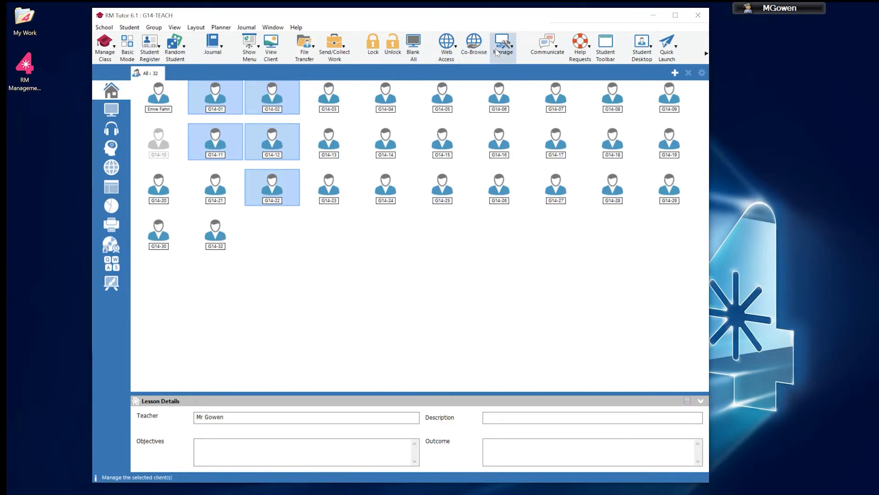
{"action": "mouse_move", "coordinate": [547, 46]}
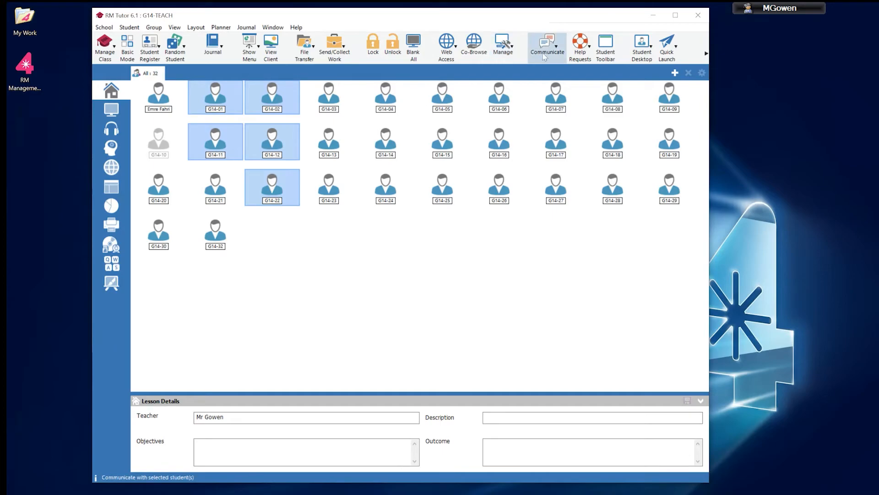
Create a chat discussion titled 'Progress' with the five students, then close it
{"action": "left_click", "coordinate": [546, 45]}
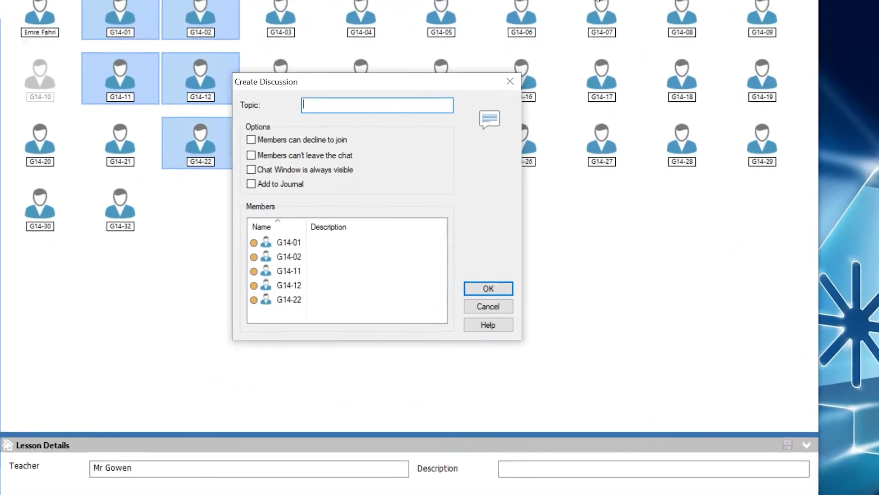
{"action": "type", "text": "Progress"}
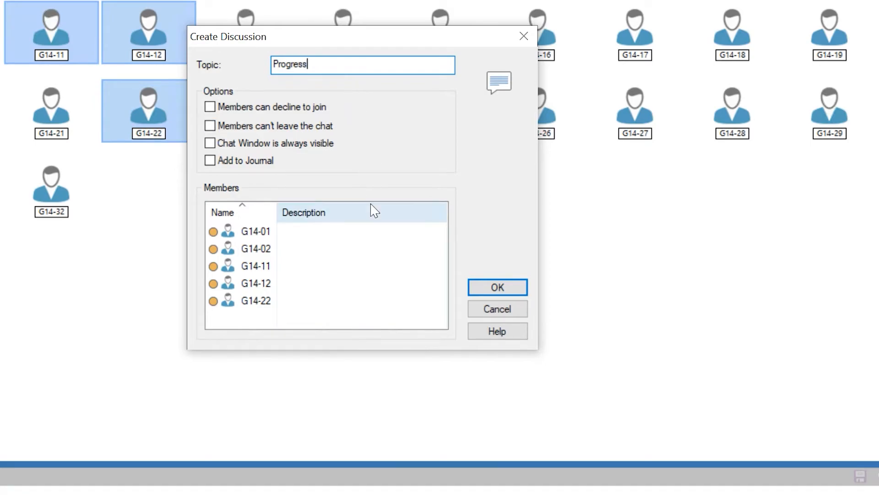
{"action": "left_click", "coordinate": [496, 287]}
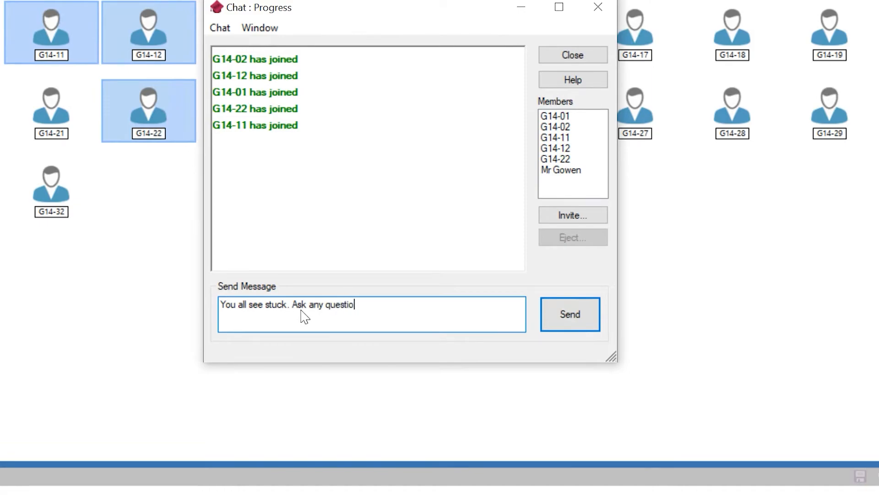
{"action": "left_click", "coordinate": [569, 314]}
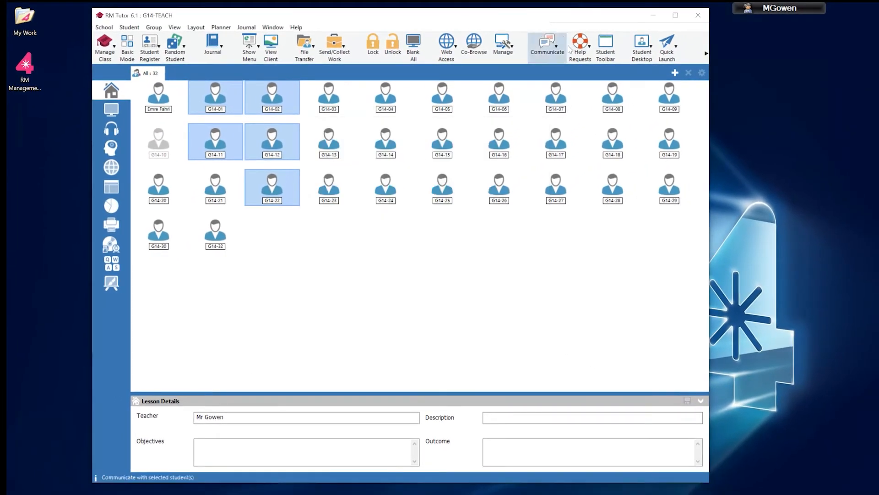
Message the selected clients: 'Important to make more progress. I'll check again in 10 minutes.'
{"action": "left_click", "coordinate": [546, 46]}
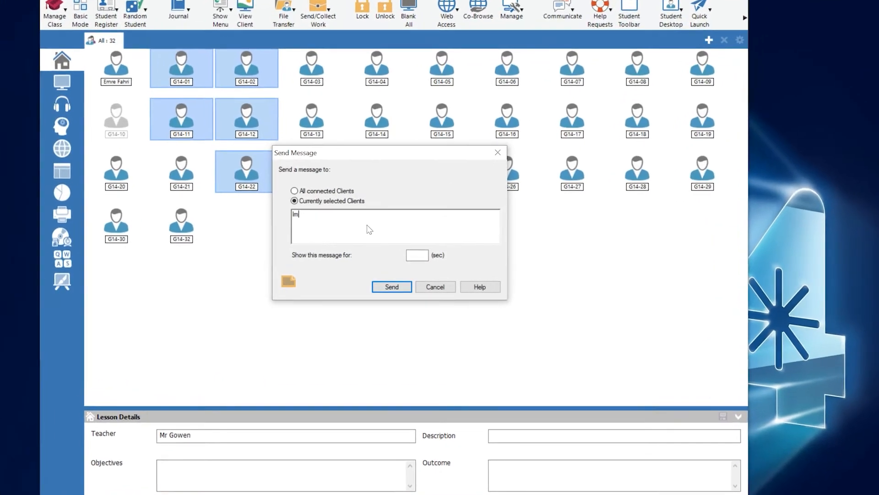
{"action": "type", "text": "Important to make more progress."}
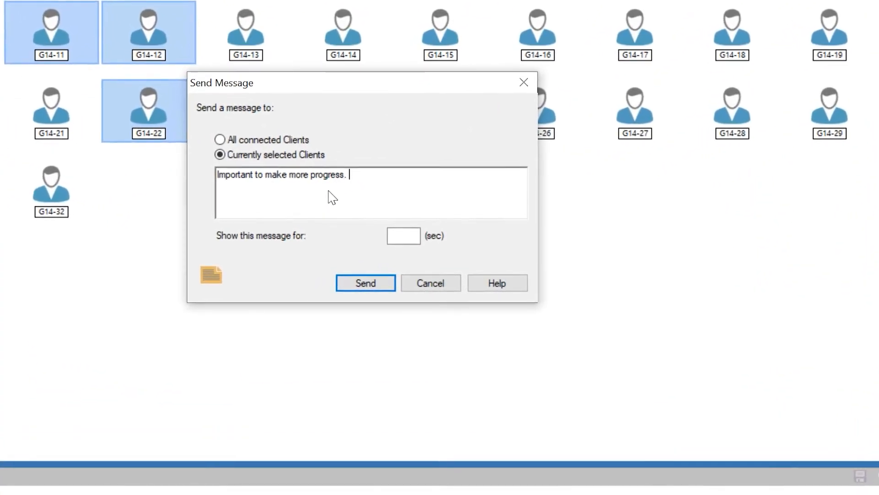
{"action": "type", "text": "I'll check"}
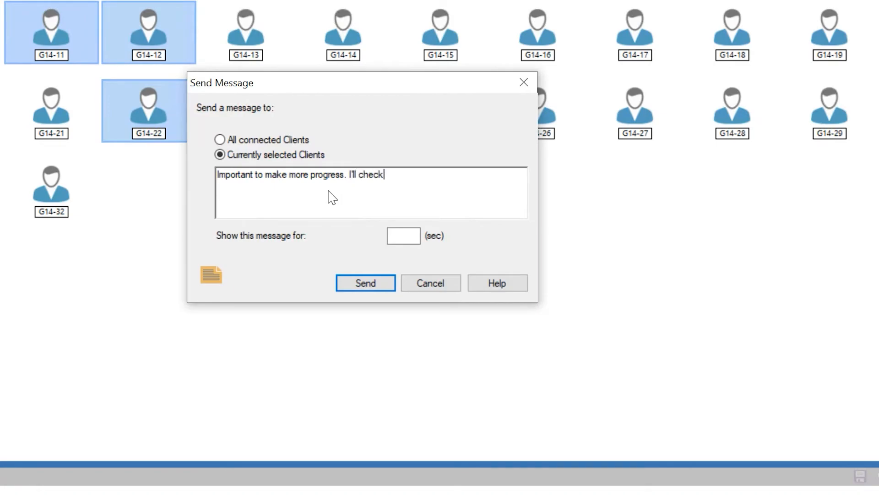
{"action": "type", "text": "again in 10 minutes."}
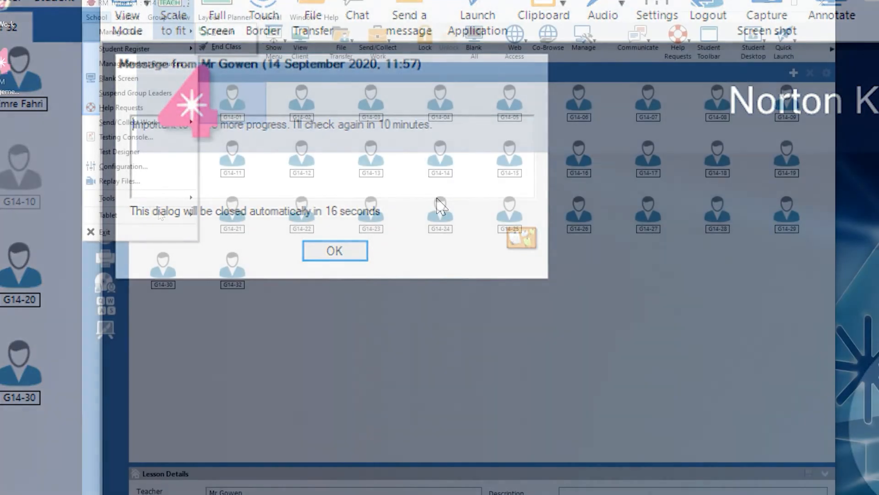
Exit the tutor console via School > Exit and confirm
{"action": "left_click", "coordinate": [334, 251]}
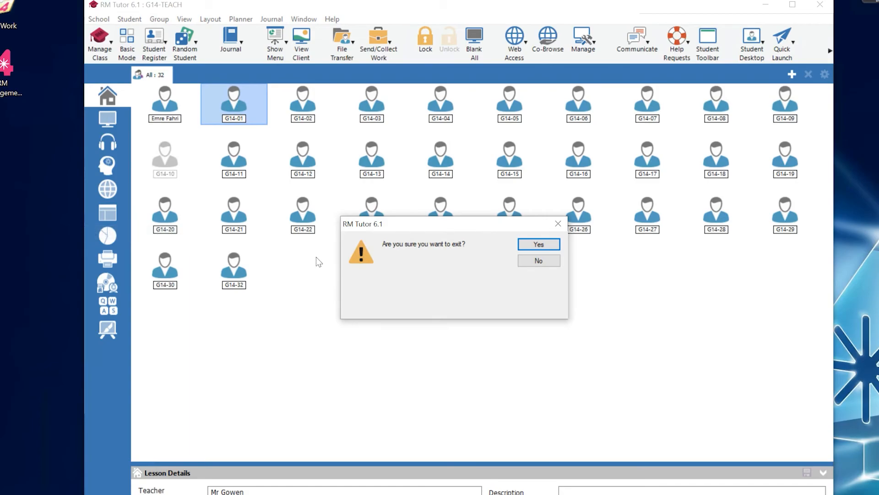
{"action": "mouse_move", "coordinate": [537, 244]}
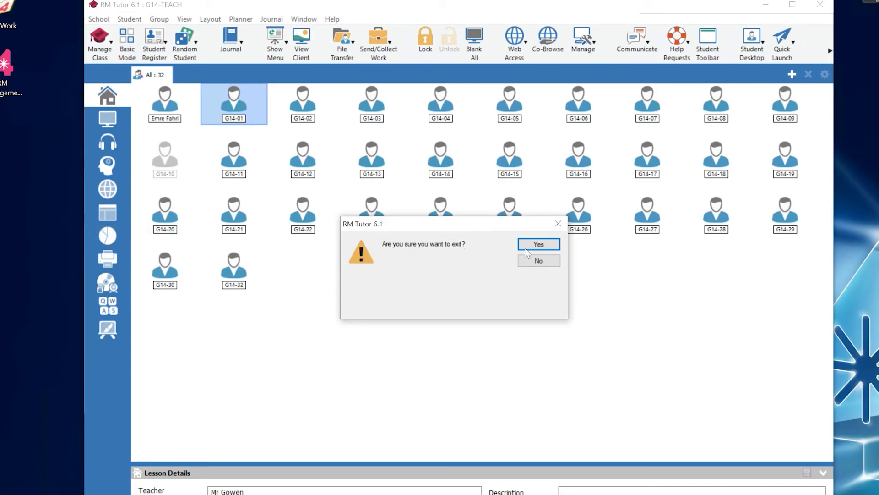